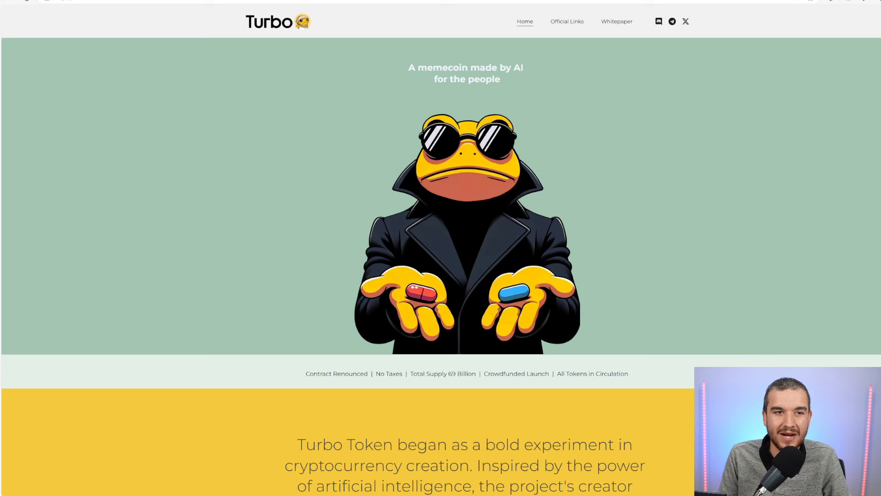
{"action": "mouse_move", "coordinate": [784, 256]}
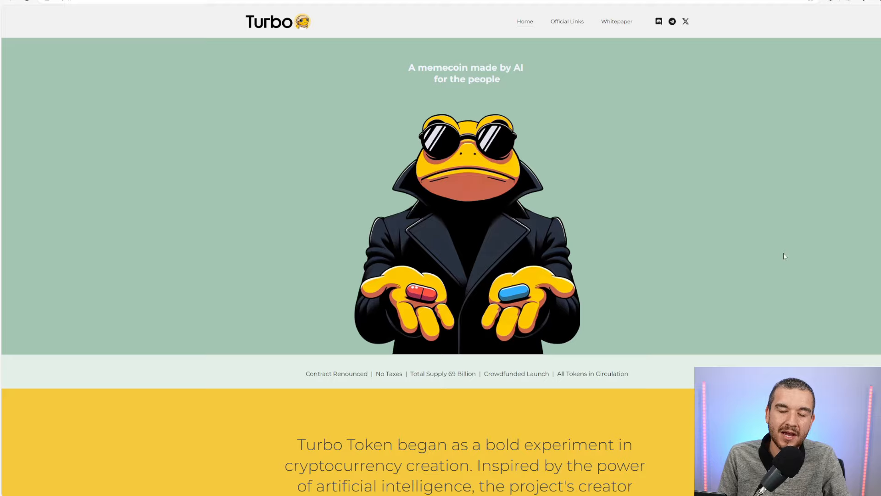
Step: Scroll the Turbo homepage down to the 'Listed on 37+ Exchanges' logos showing EchoPay
{"action": "scroll", "scroll_direction": "down", "scroll_amount": 3}
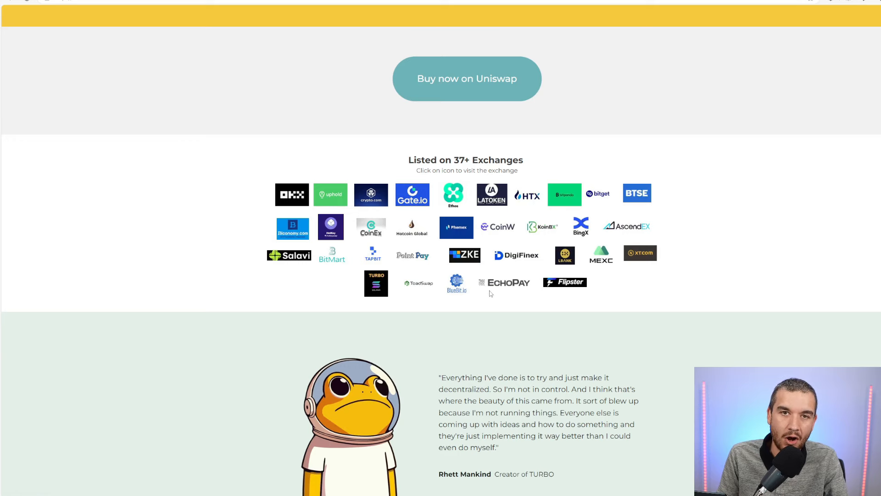
{"action": "mouse_move", "coordinate": [487, 289]}
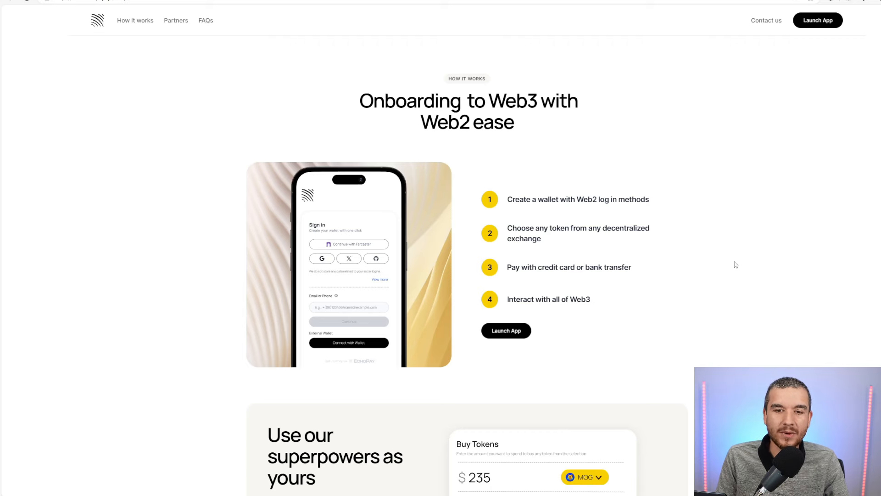
{"action": "mouse_move", "coordinate": [739, 263]}
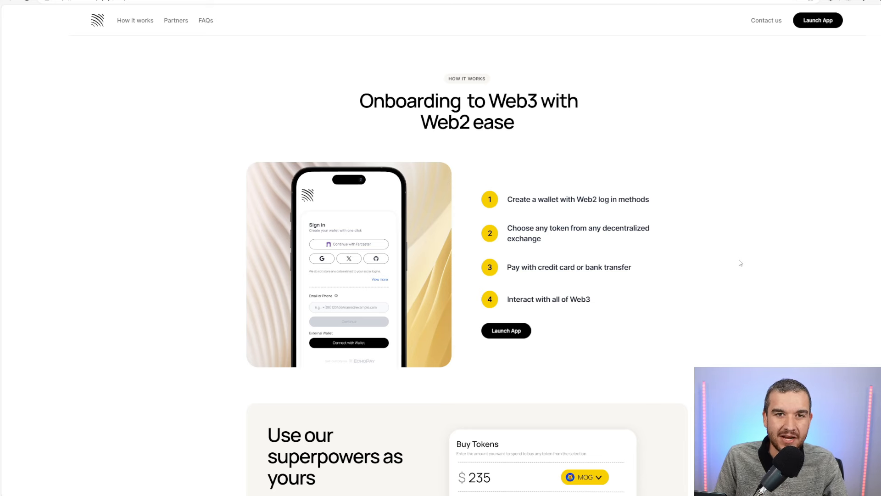
{"action": "mouse_move", "coordinate": [540, 199]}
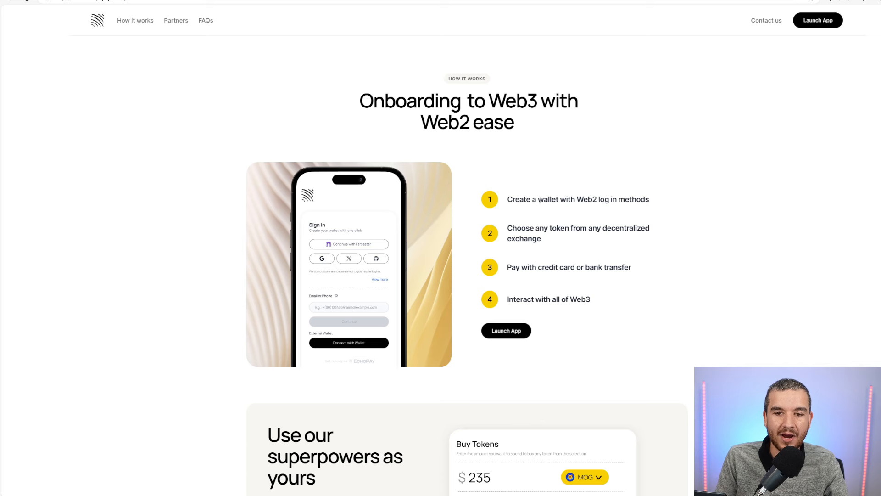
{"action": "mouse_move", "coordinate": [574, 207]}
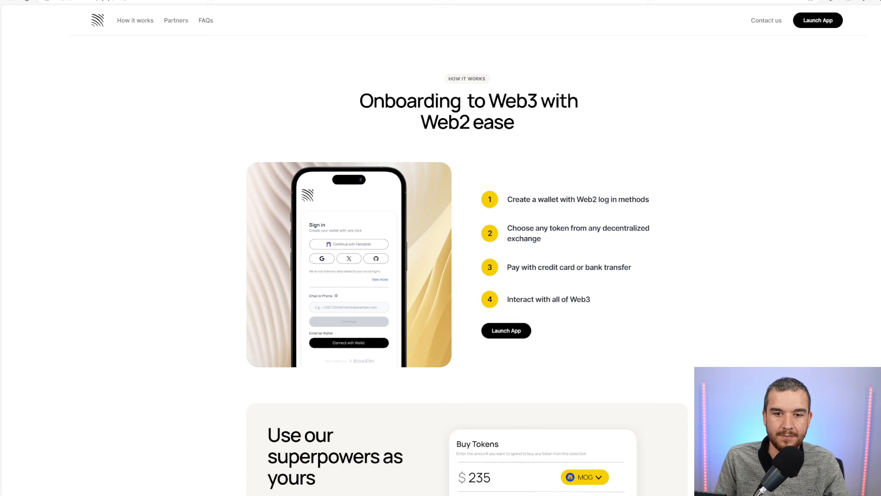
{"action": "mouse_move", "coordinate": [569, 244]}
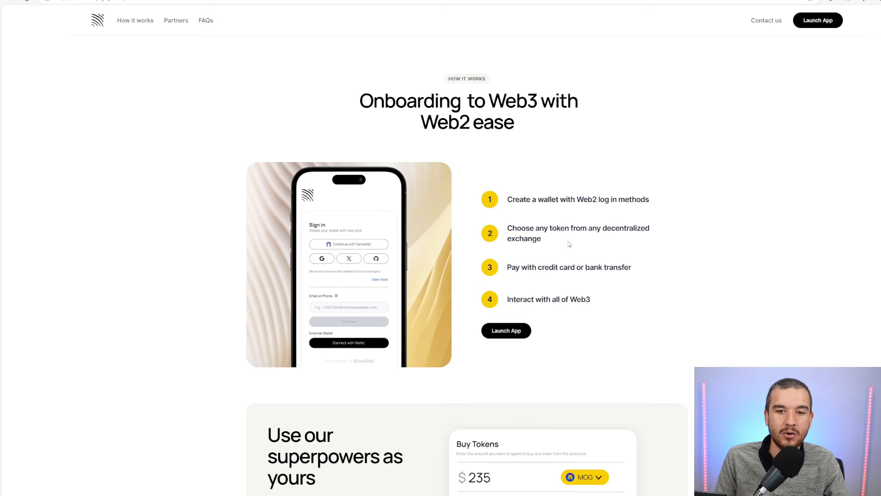
{"action": "mouse_move", "coordinate": [693, 249]}
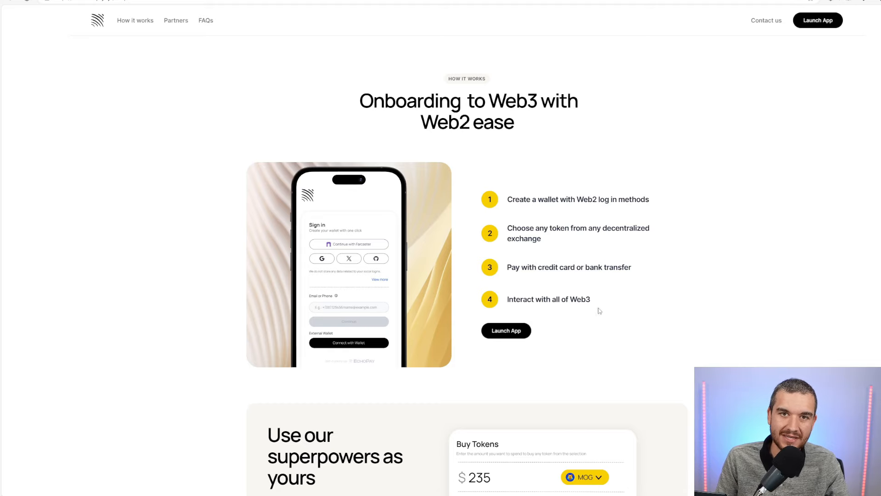
{"action": "scroll", "scroll_direction": "down", "scroll_amount": 3}
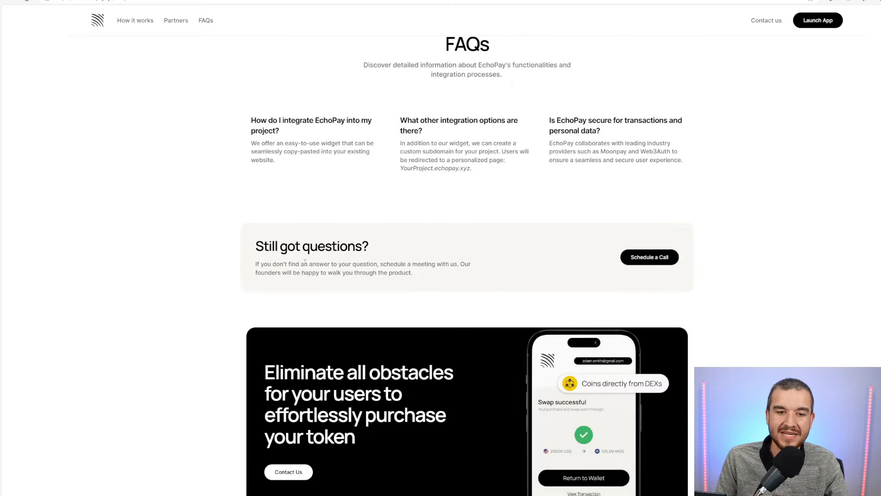
{"action": "mouse_move", "coordinate": [643, 262]}
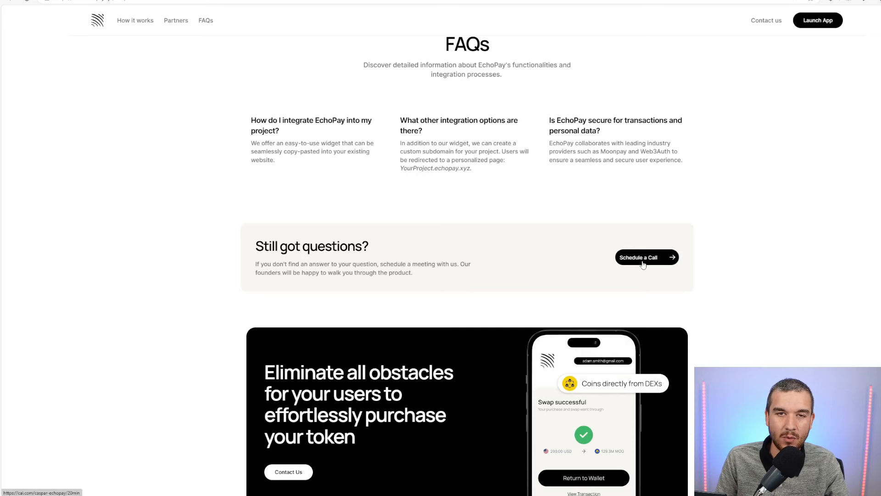
{"action": "left_click", "coordinate": [643, 257]}
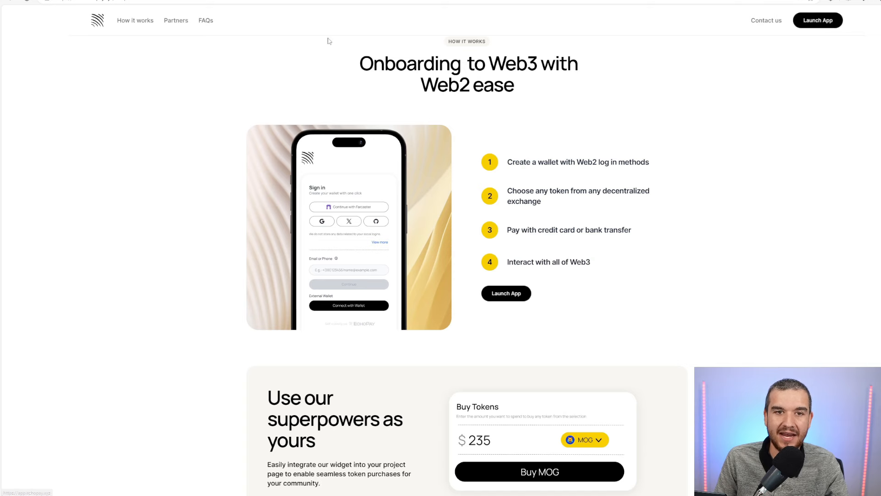
Step: Launch the EchoPay web app and choose TURBO from the token list as the token to buy
{"action": "left_click", "coordinate": [818, 20]}
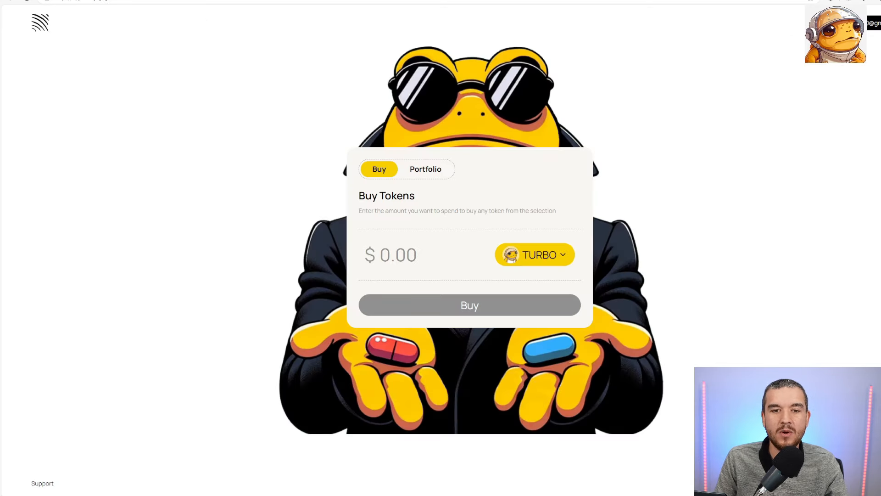
{"action": "left_click", "coordinate": [534, 254]}
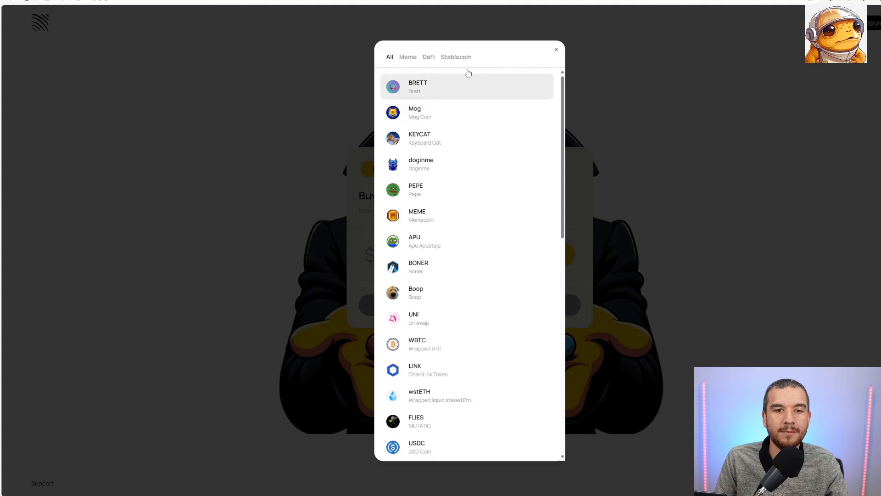
{"action": "scroll", "scroll_direction": "down", "scroll_amount": 3}
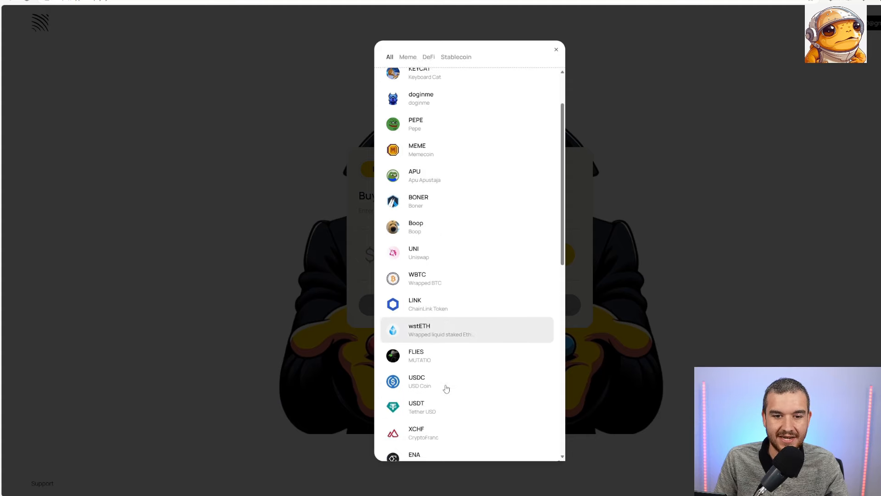
{"action": "scroll", "scroll_direction": "down", "scroll_amount": 3}
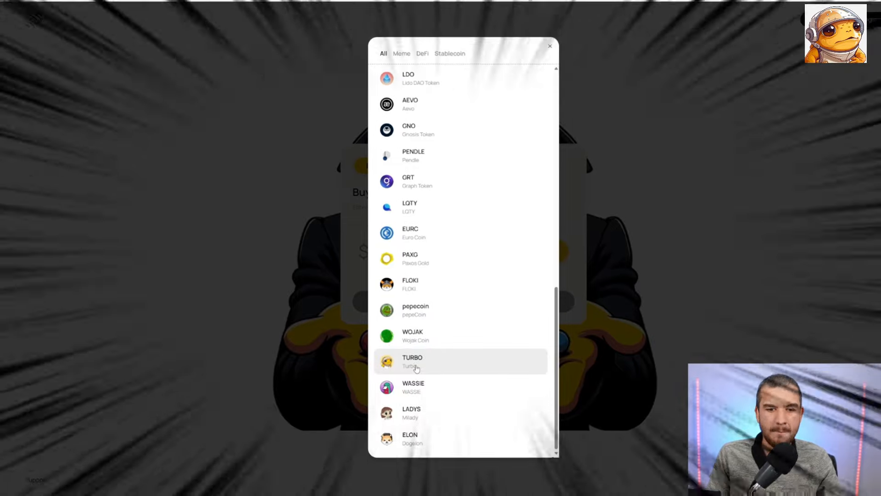
{"action": "left_click", "coordinate": [412, 362]}
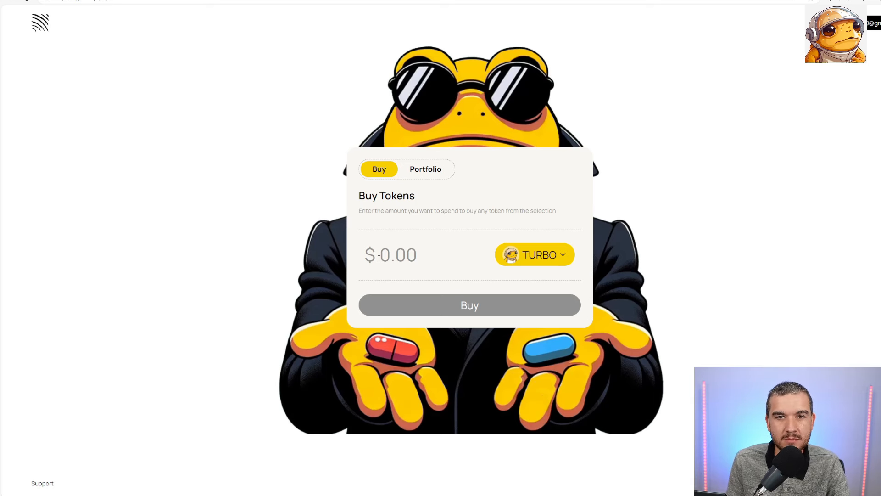
Step: Enter a $60 spend amount for TURBO and proceed with Buy TURBO
{"action": "left_click", "coordinate": [382, 254]}
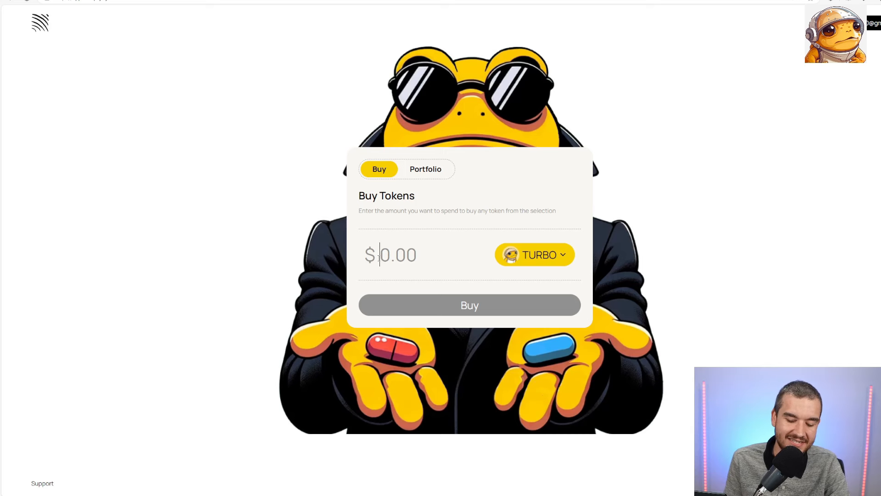
{"action": "type", "text": "60"}
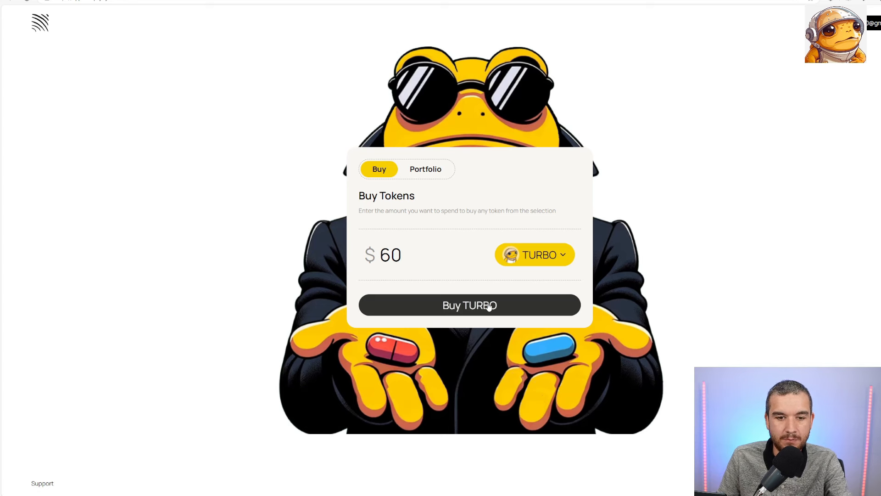
{"action": "left_click", "coordinate": [469, 305]}
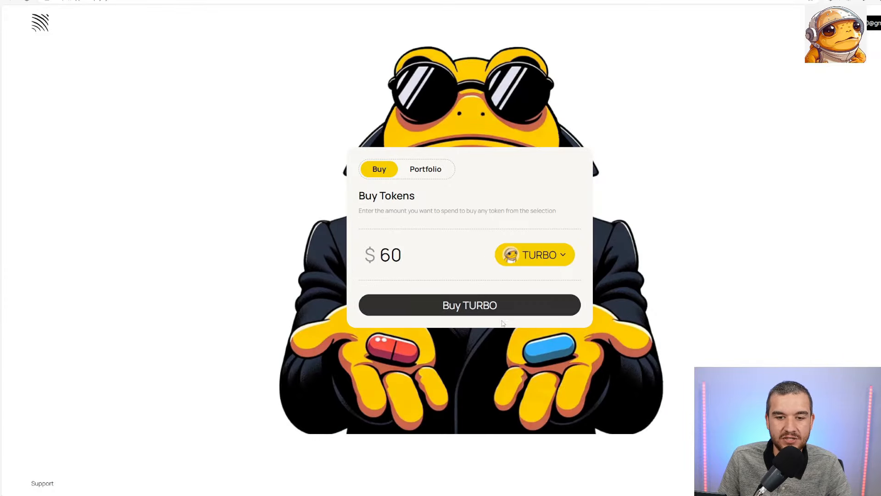
Step: Confirm the $60 order in MoonPay: fill the card CVC, accept the Terms of Use, and pay
{"action": "left_click", "coordinate": [469, 305]}
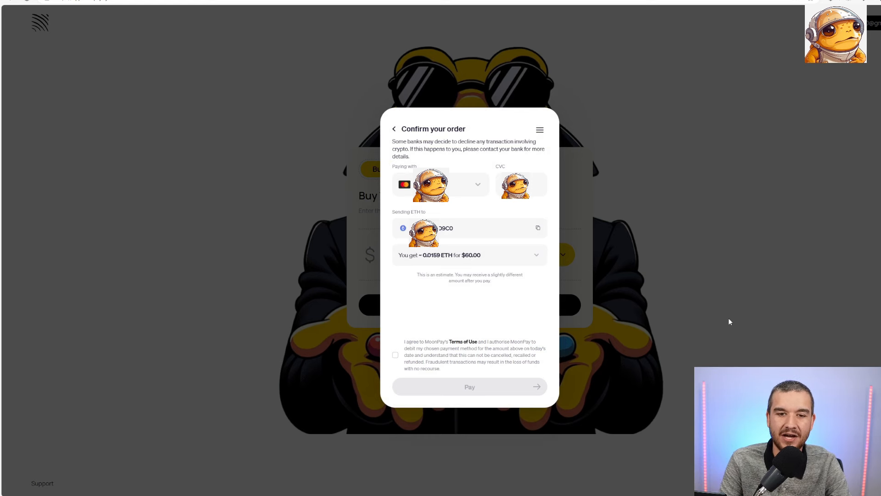
{"action": "mouse_move", "coordinate": [451, 190]}
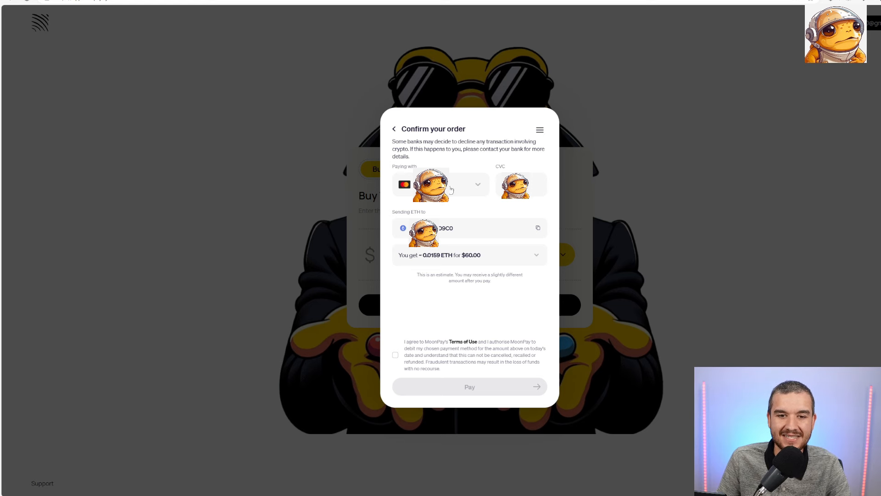
{"action": "left_click", "coordinate": [520, 185]}
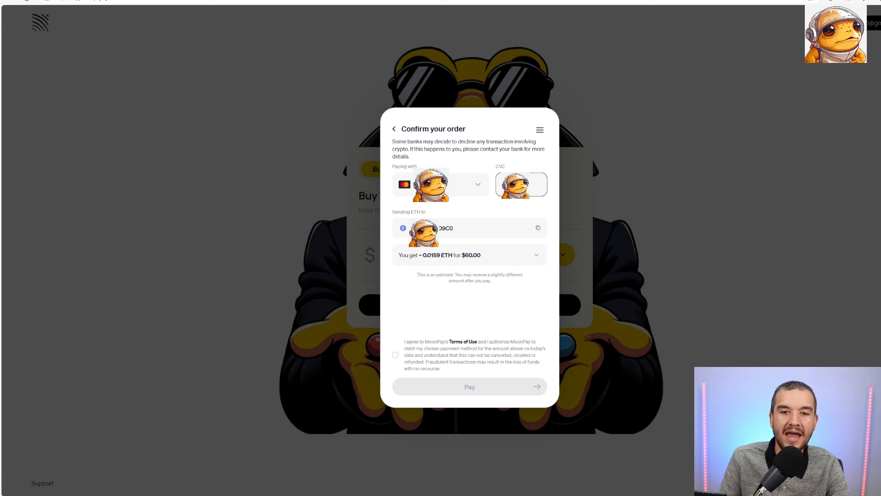
{"action": "left_click", "coordinate": [395, 354]}
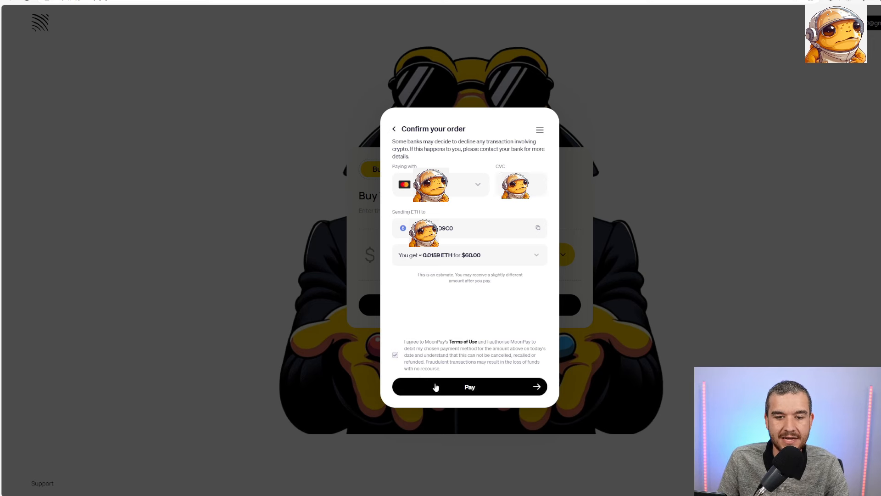
{"action": "left_click", "coordinate": [469, 387]}
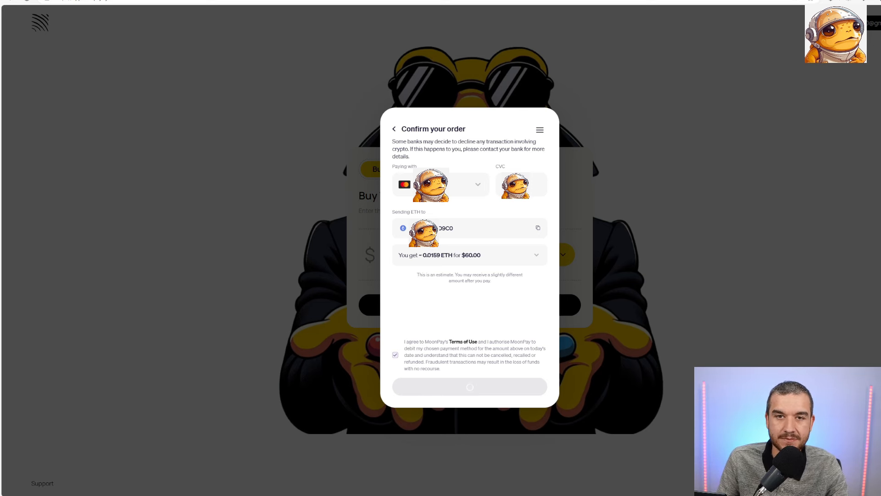
{"action": "left_click", "coordinate": [471, 386]}
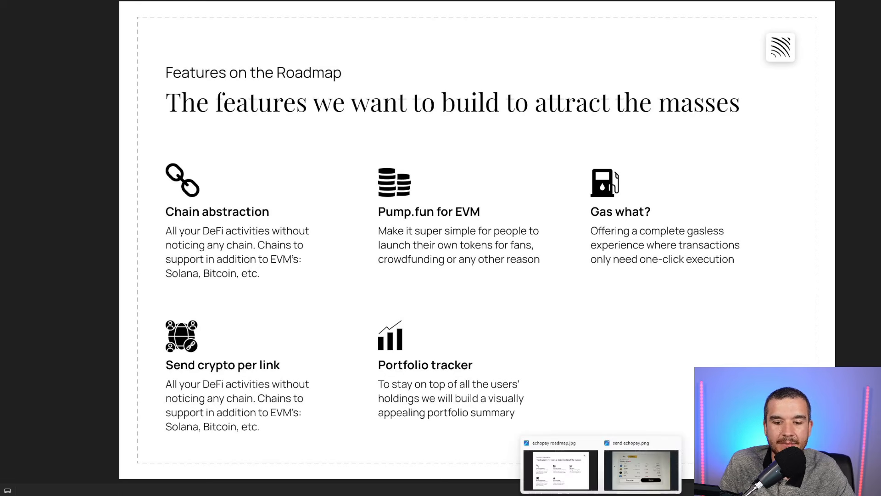
Step: View the portfolio overview photo showing TURBO worth $44.71 alongside ETH and FLIES
{"action": "left_click", "coordinate": [640, 469]}
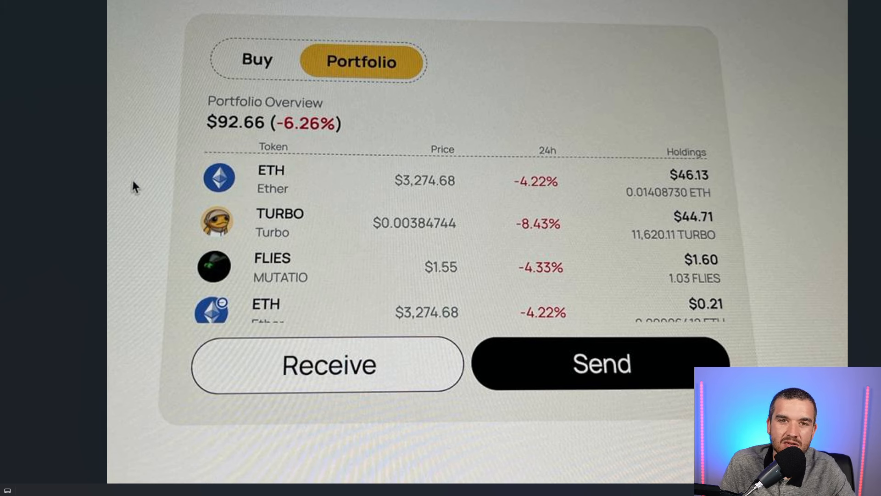
{"action": "mouse_move", "coordinate": [656, 454]}
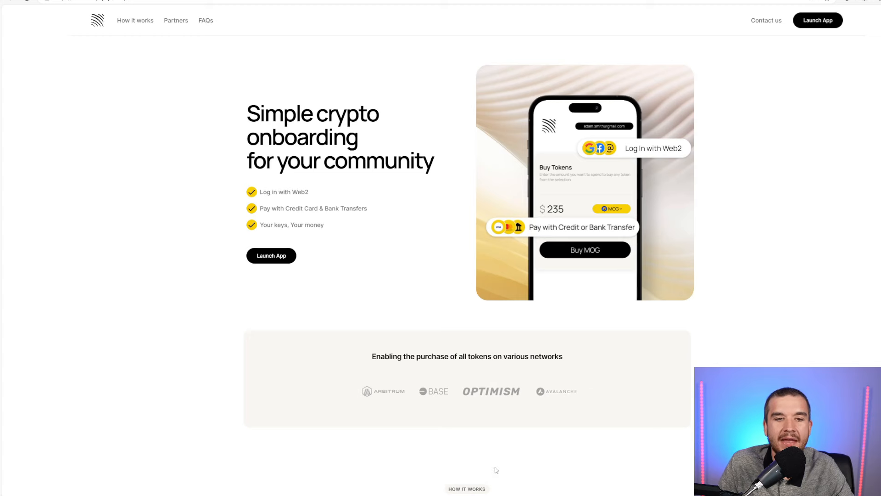
Step: Scroll the EchoPay landing page down past the FAQs to the 'Eliminate all obstacles' section
{"action": "scroll", "scroll_direction": "down", "scroll_amount": 3}
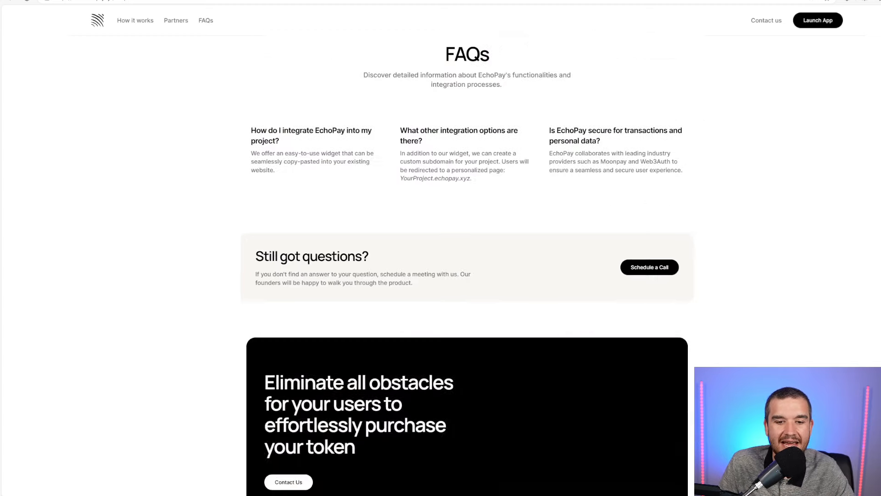
{"action": "scroll", "scroll_direction": "down", "scroll_amount": 3}
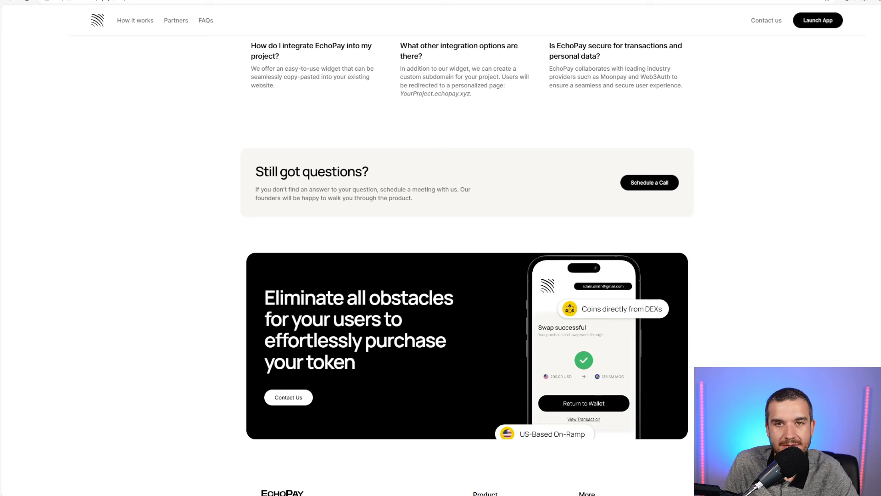
{"action": "mouse_move", "coordinate": [166, 401]}
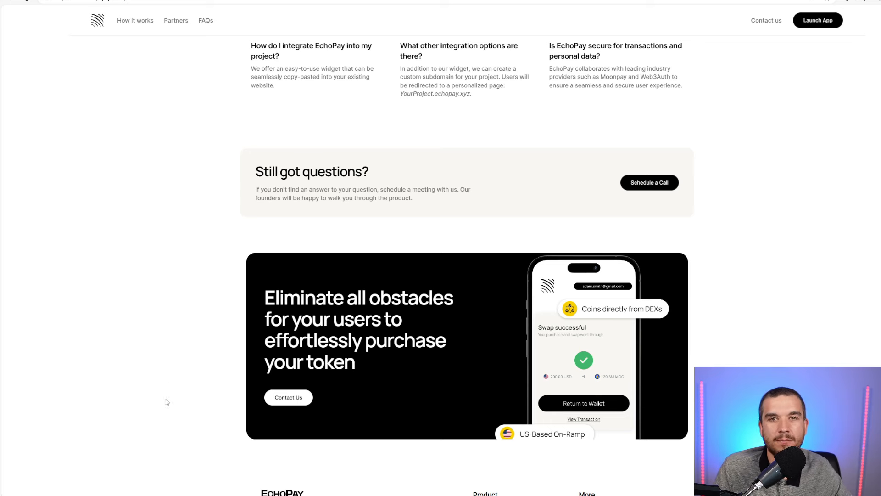
{"action": "mouse_move", "coordinate": [180, 454]}
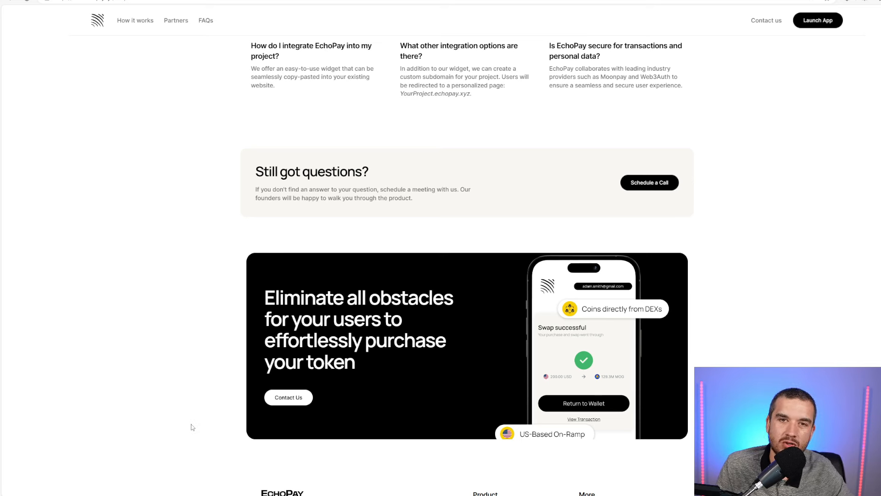
{"action": "mouse_move", "coordinate": [200, 418]}
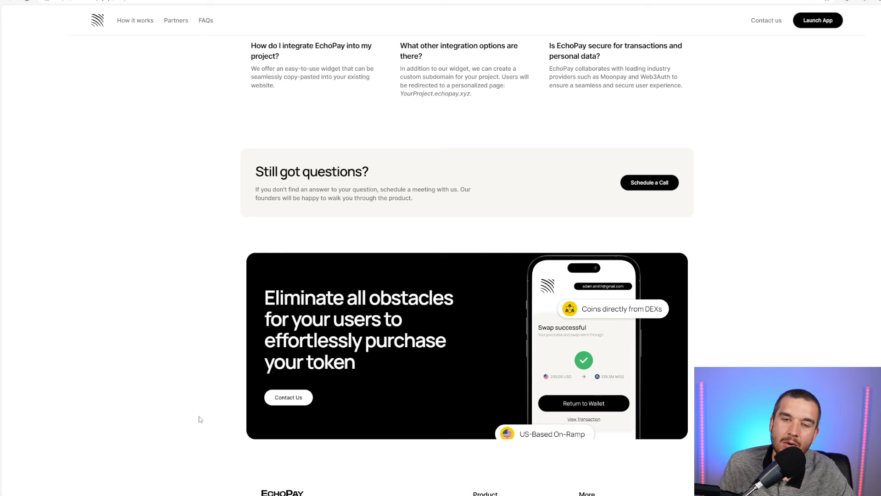
{"action": "mouse_move", "coordinate": [207, 426]}
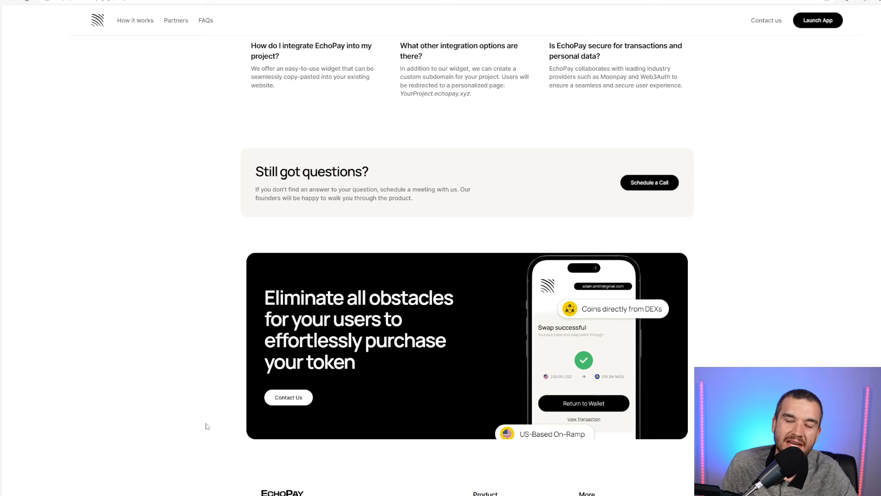